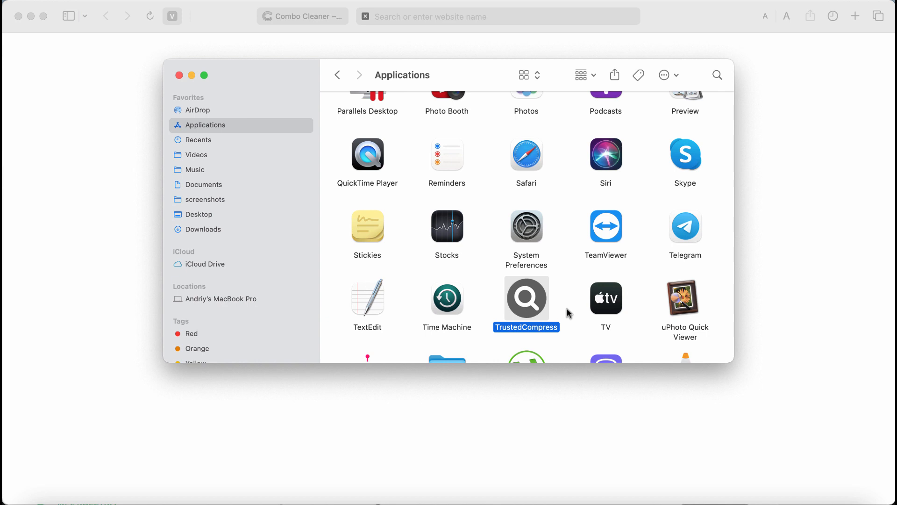
mouse_move(538, 278)
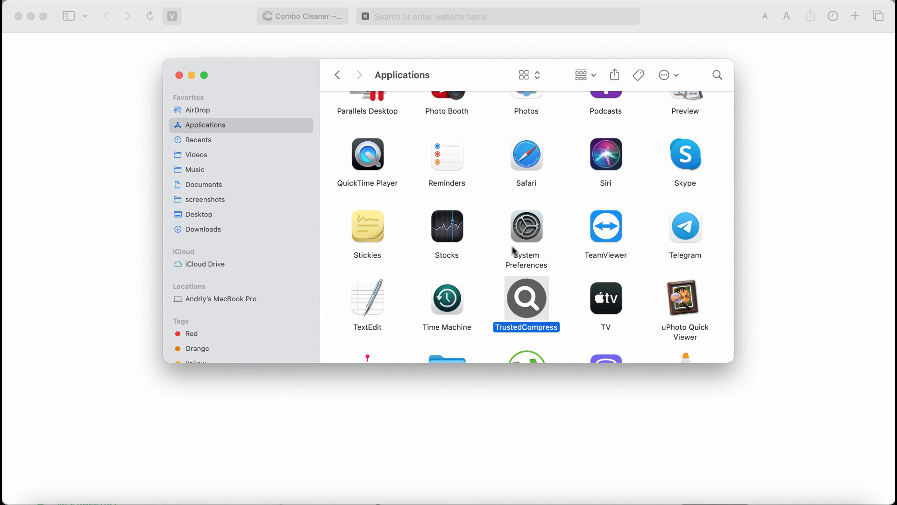
mouse_move(522, 289)
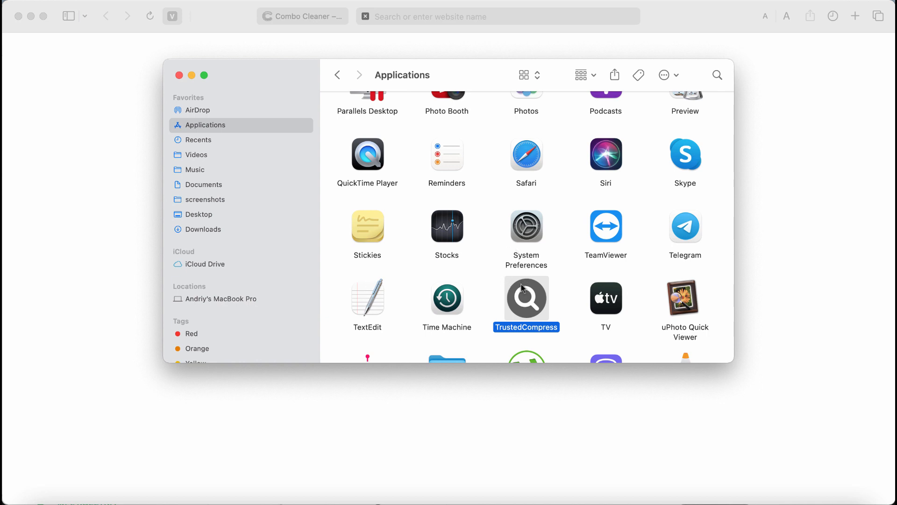
mouse_move(496, 257)
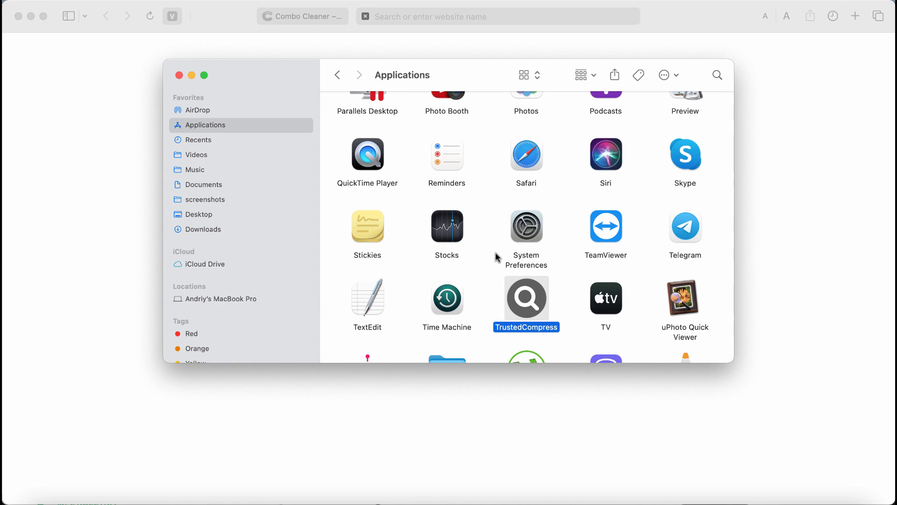
mouse_move(515, 308)
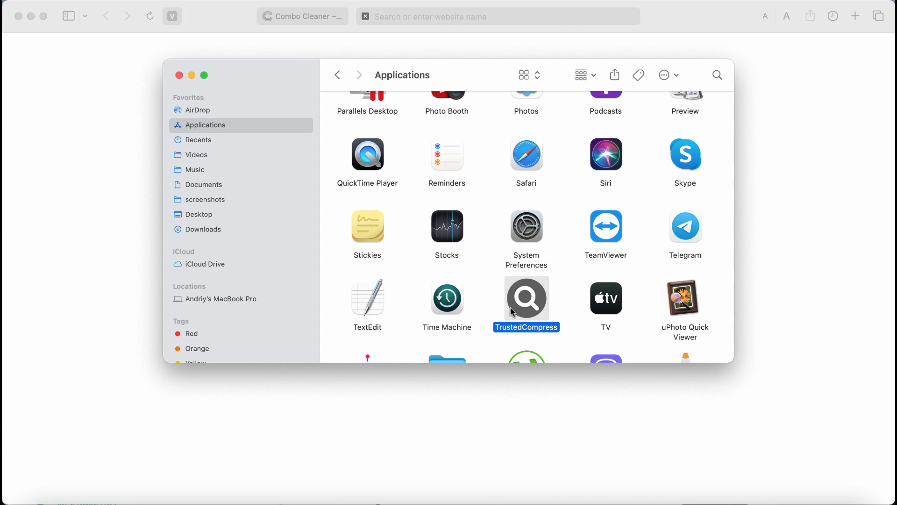
Step: Browse the installed apps in the Applications folder, then close that Finder window
scroll("down", 3)
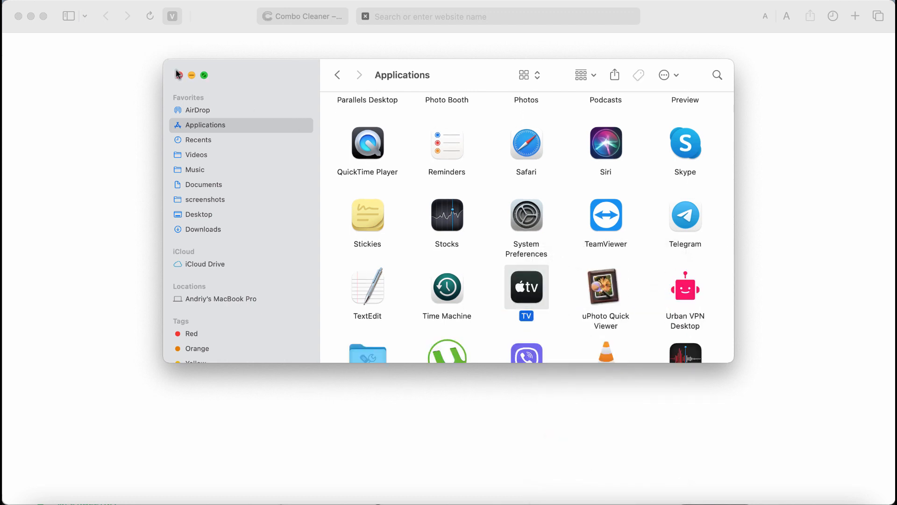
scroll("down", 3)
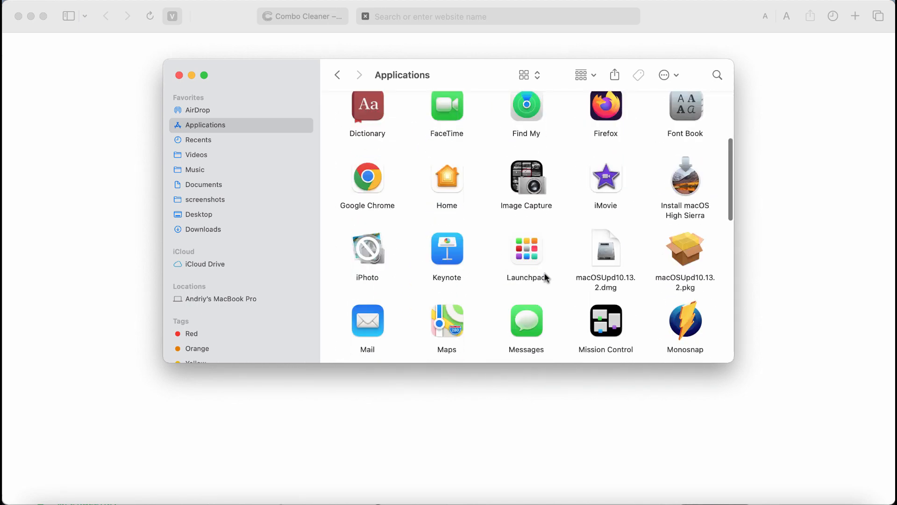
scroll("down", 3)
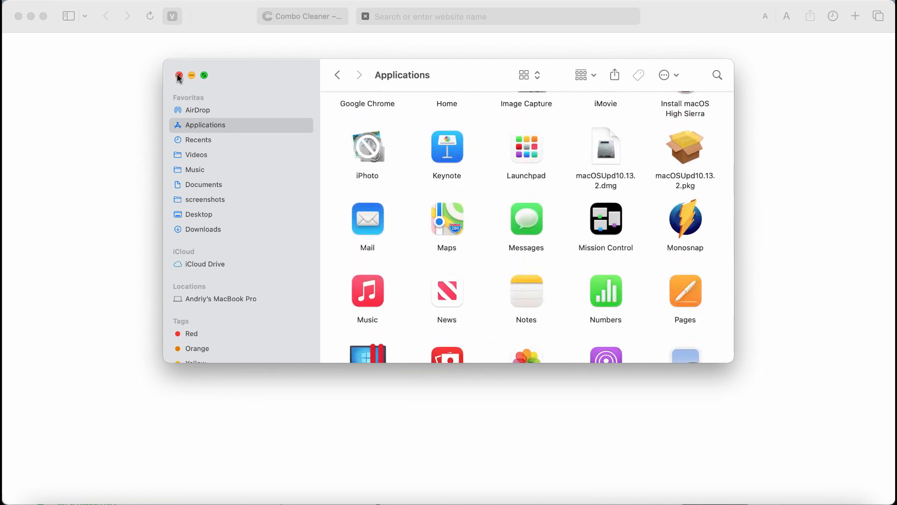
left_click(179, 75)
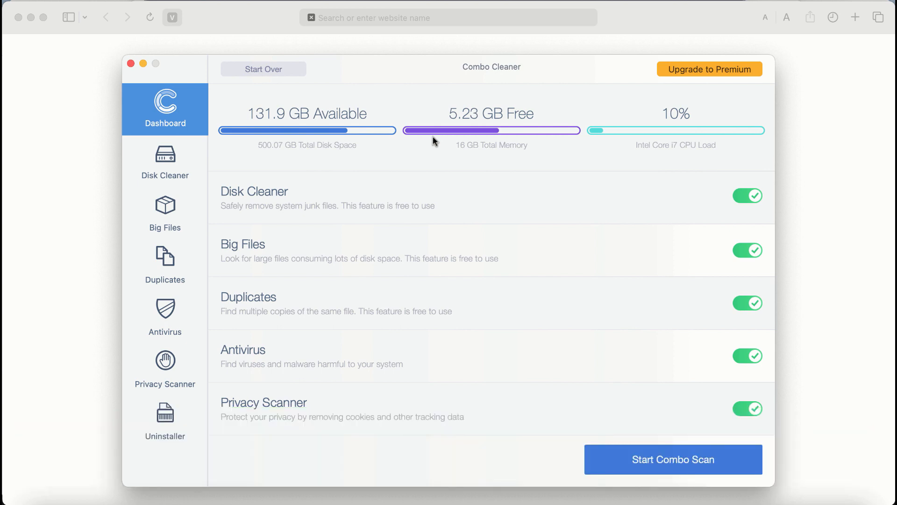
mouse_move(339, 153)
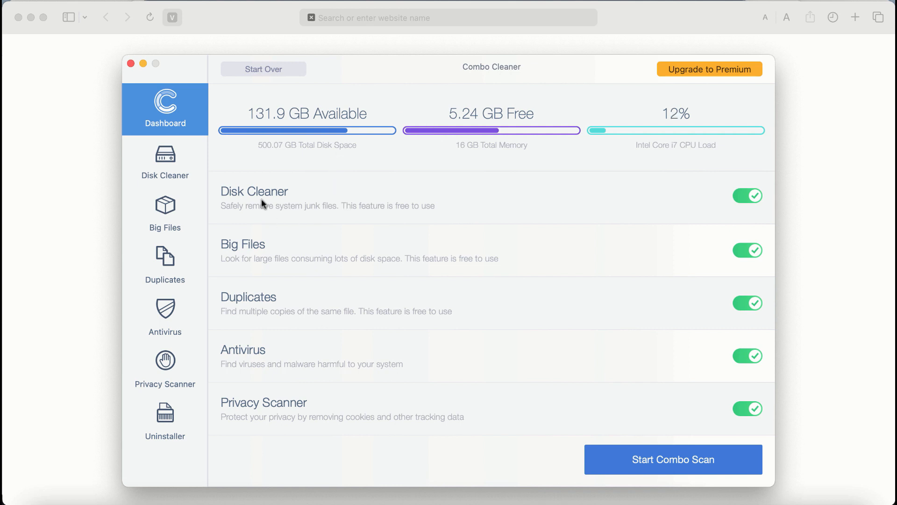
mouse_move(269, 285)
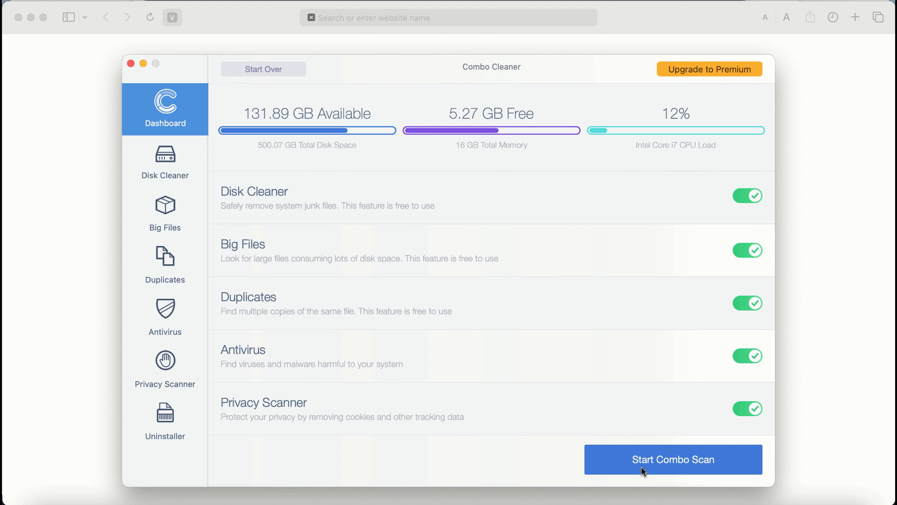
Step: Start the five-module combo scan, view the Premium activation offer, and dismiss it with Later
left_click(673, 459)
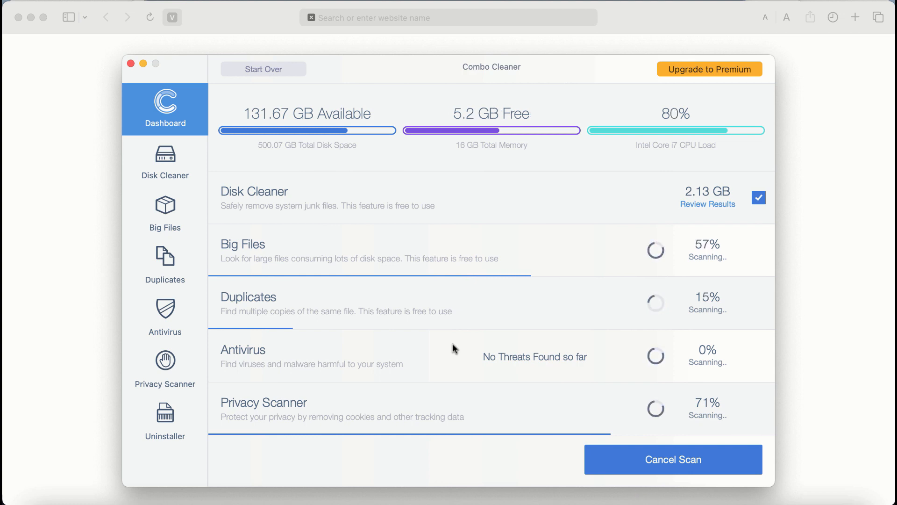
mouse_move(661, 121)
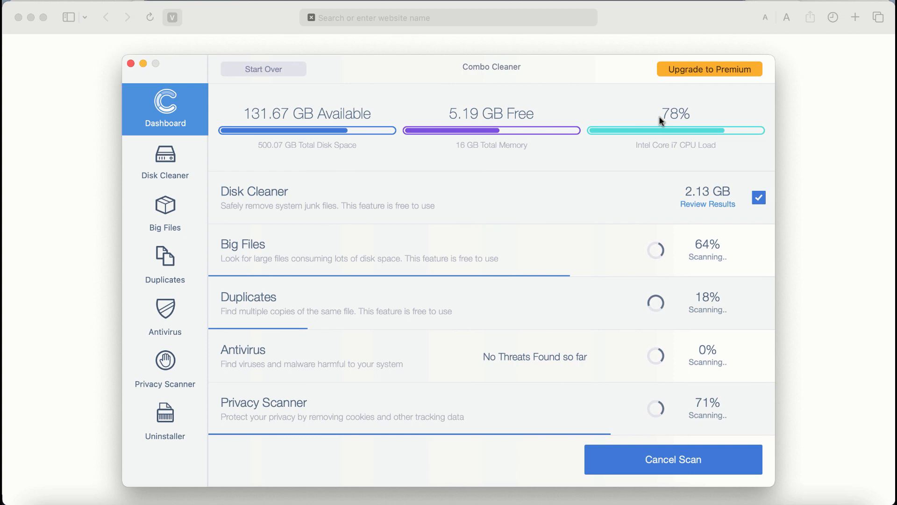
mouse_move(256, 347)
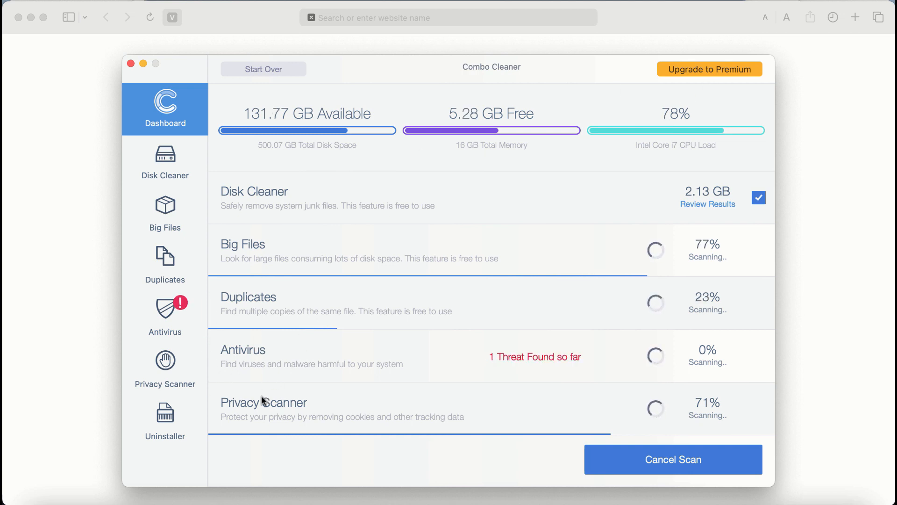
mouse_move(191, 410)
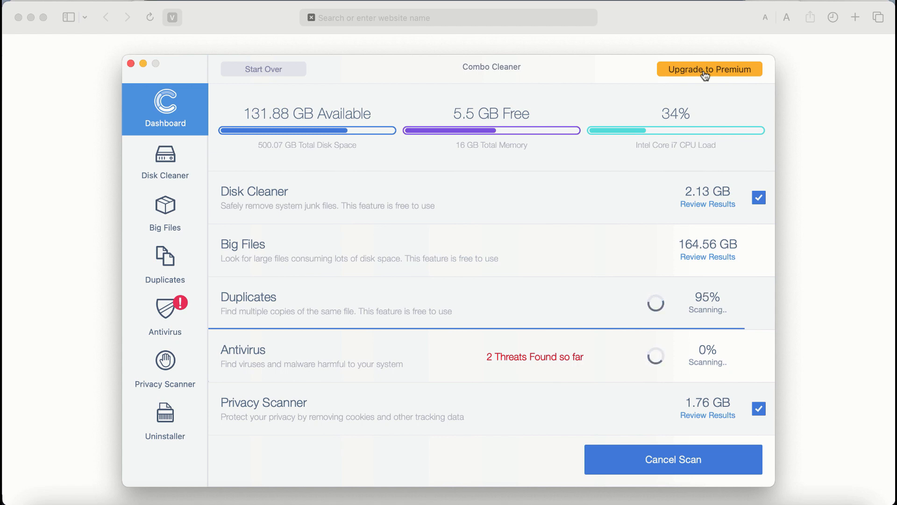
left_click(708, 68)
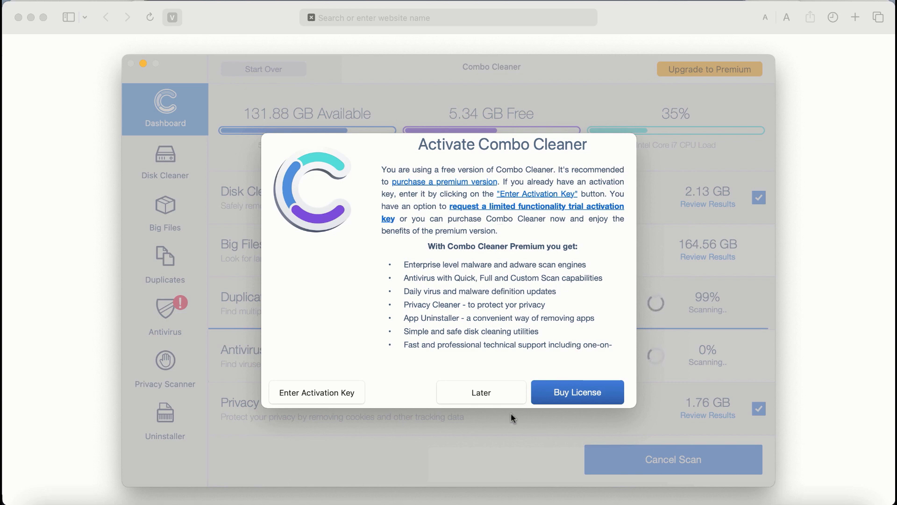
left_click(481, 392)
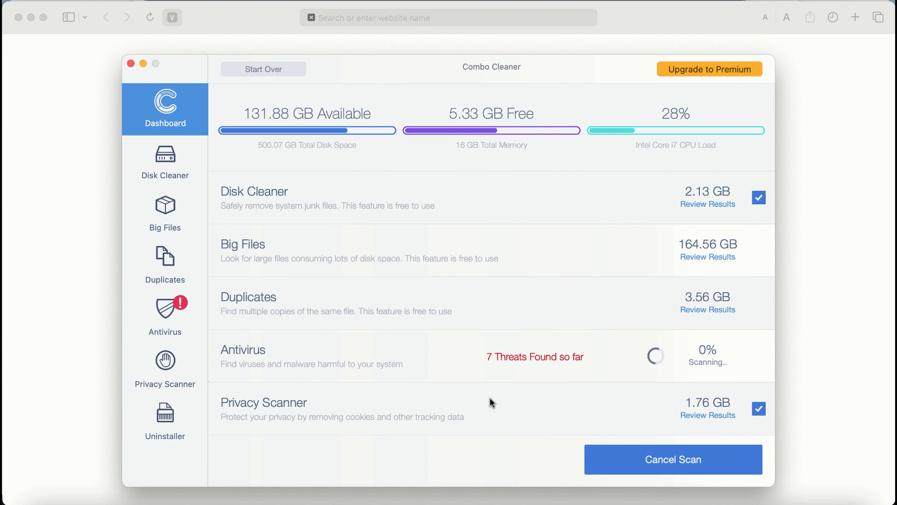
mouse_move(303, 335)
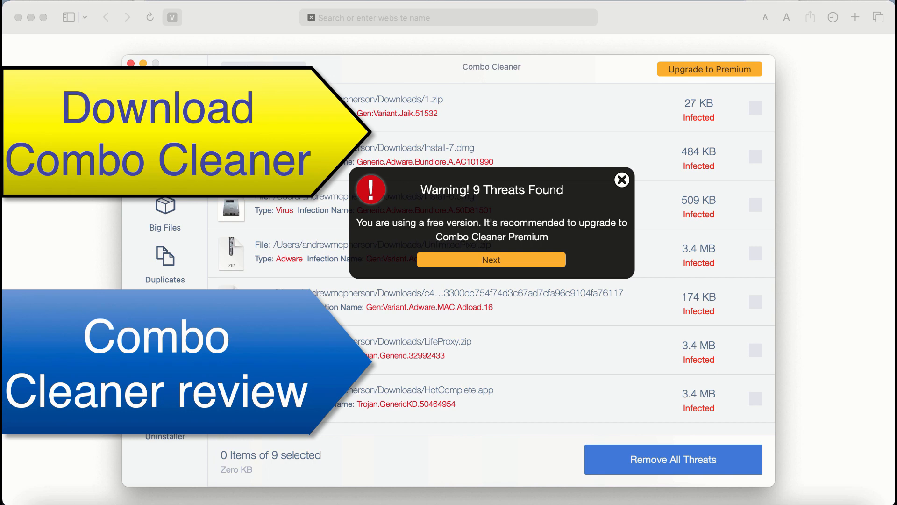
mouse_move(391, 110)
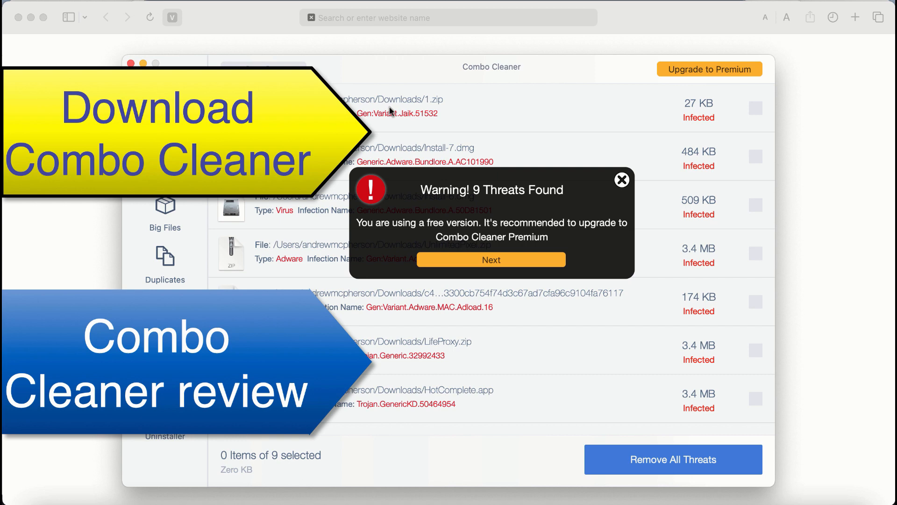
mouse_move(517, 248)
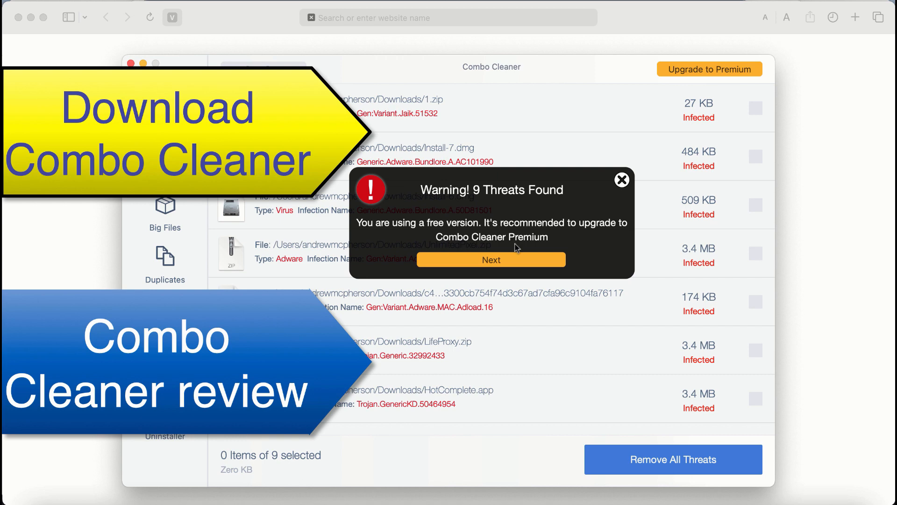